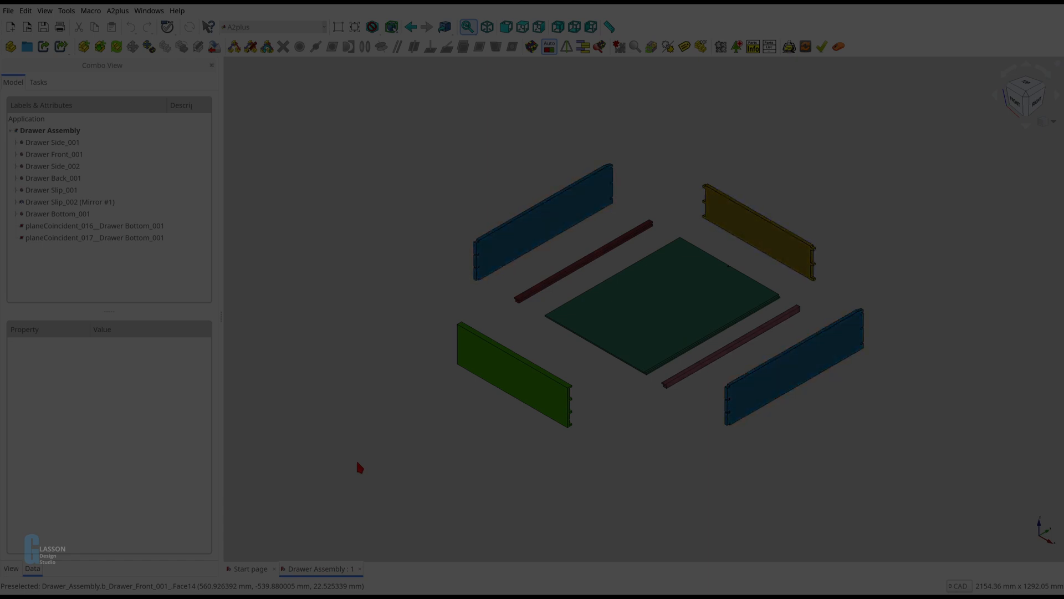
Step: Switch to the Exploded Assembly workbench and create an ExplodedAssembly container for the drawer
{"action": "left_click", "coordinate": [662, 306]}
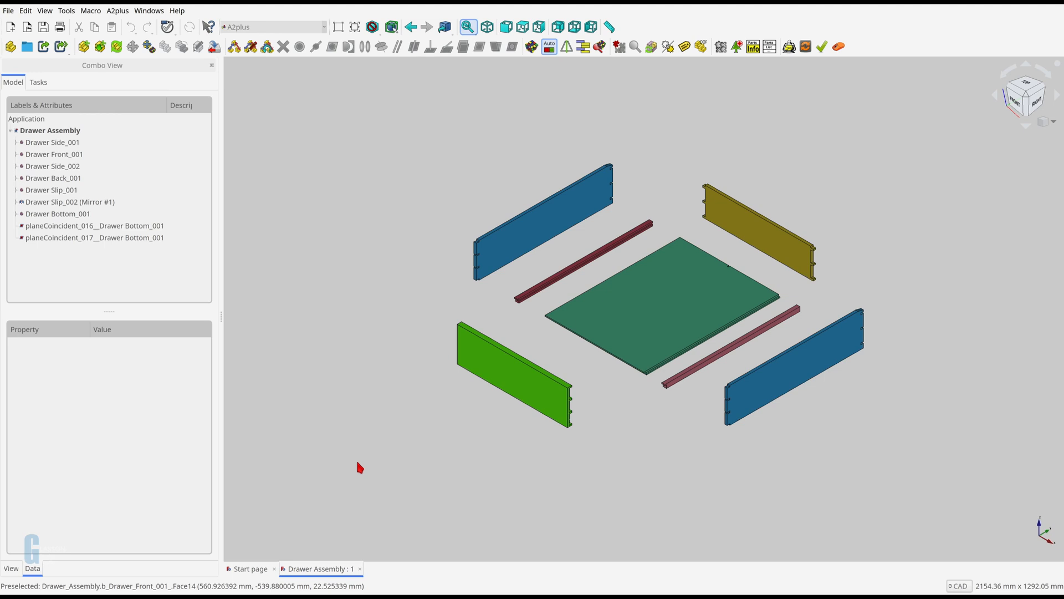
{"action": "left_click", "coordinate": [323, 31]}
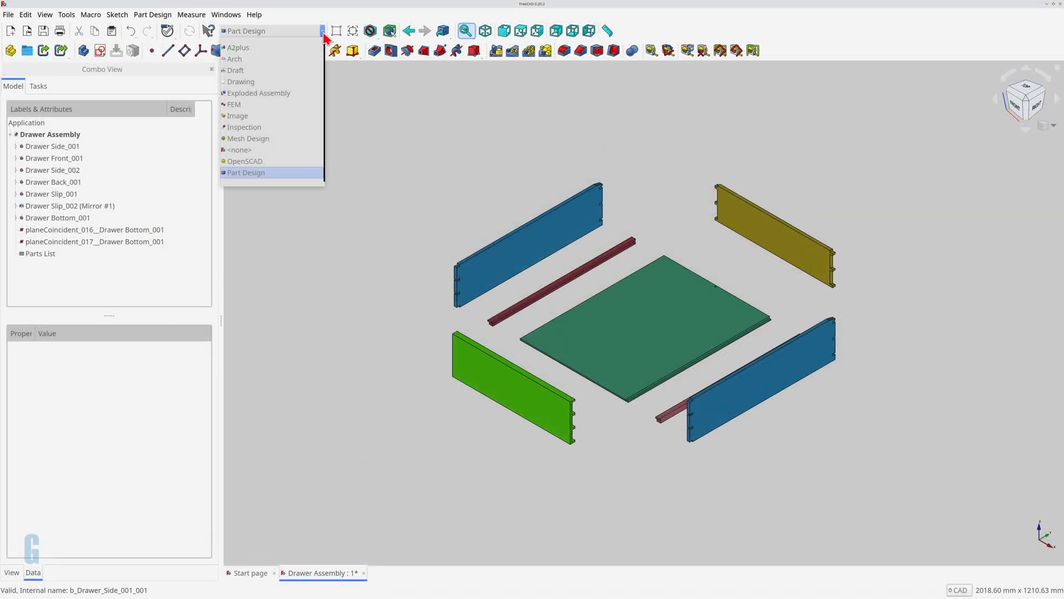
{"action": "mouse_move", "coordinate": [311, 95]}
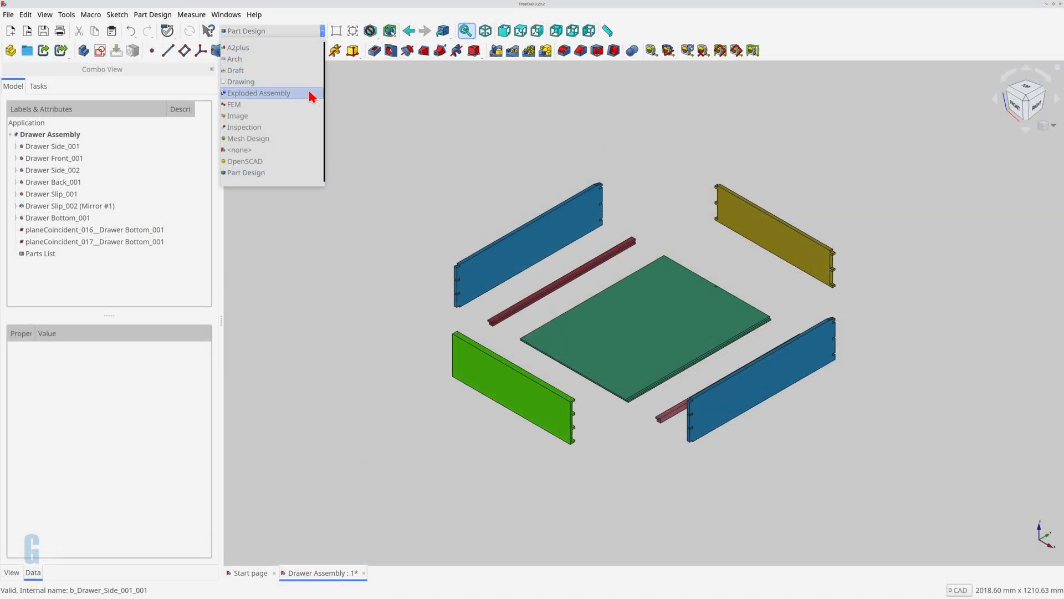
{"action": "left_click", "coordinate": [258, 93]}
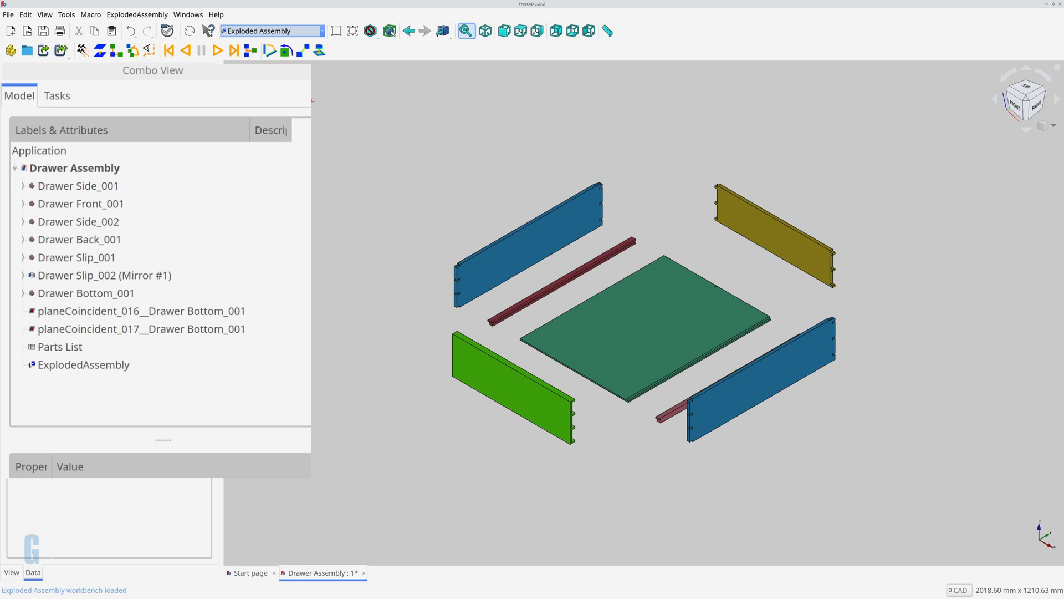
{"action": "left_click", "coordinate": [83, 365]}
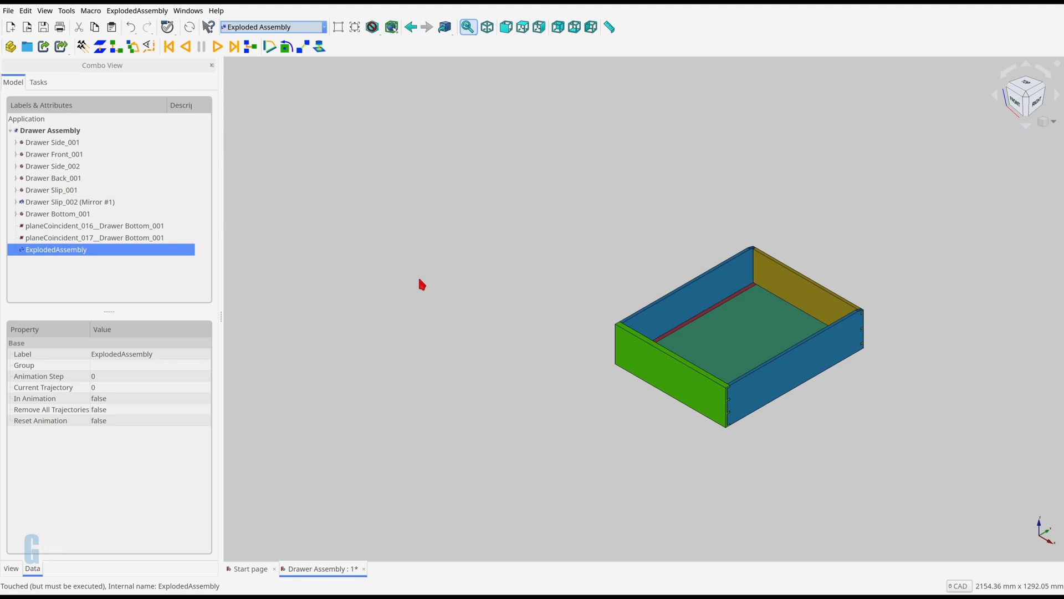
Step: Create a SimpleGroup explode for the green drawer front and reveal its trajectory line in the tree
{"action": "left_click", "coordinate": [645, 372]}
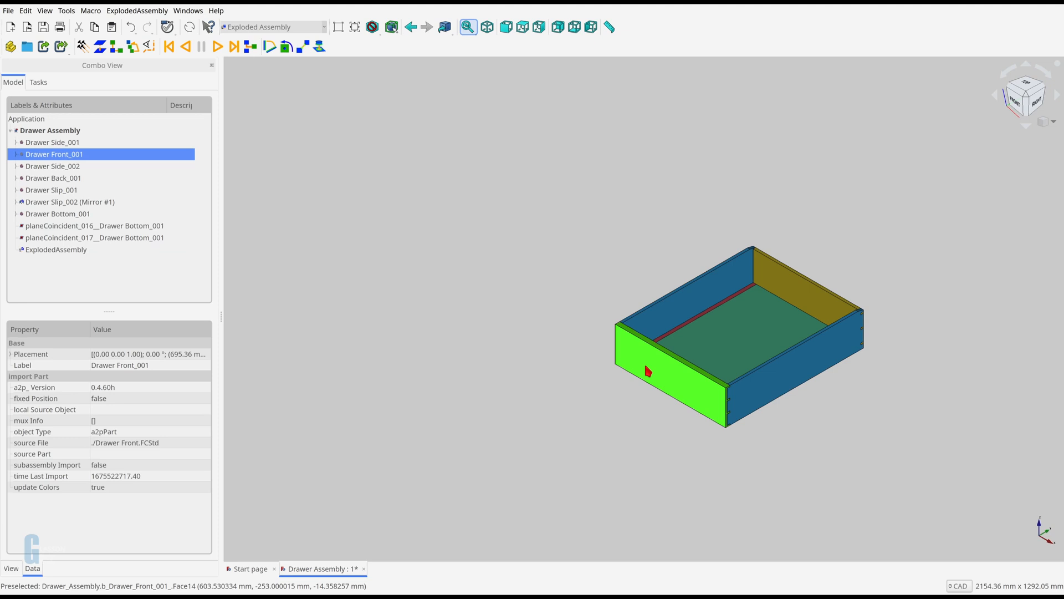
{"action": "left_click", "coordinate": [100, 46]}
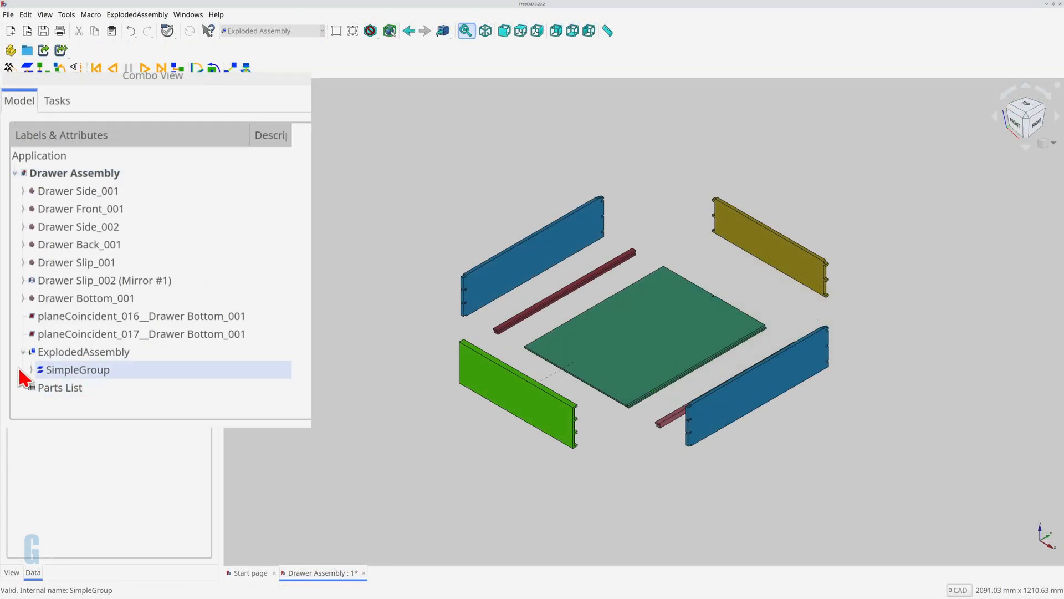
{"action": "left_click", "coordinate": [22, 369]}
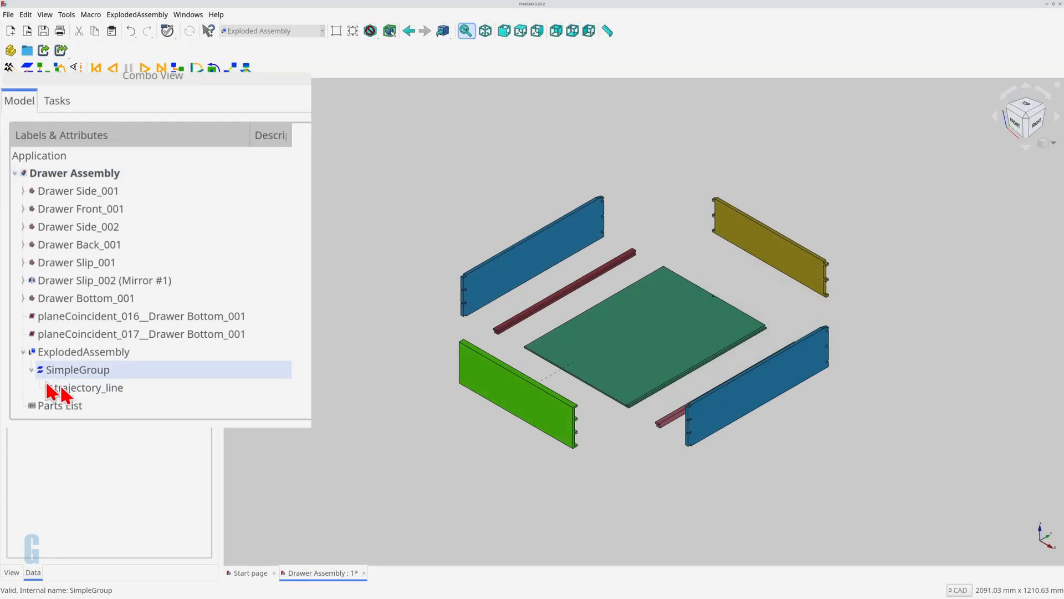
{"action": "left_click", "coordinate": [89, 387]}
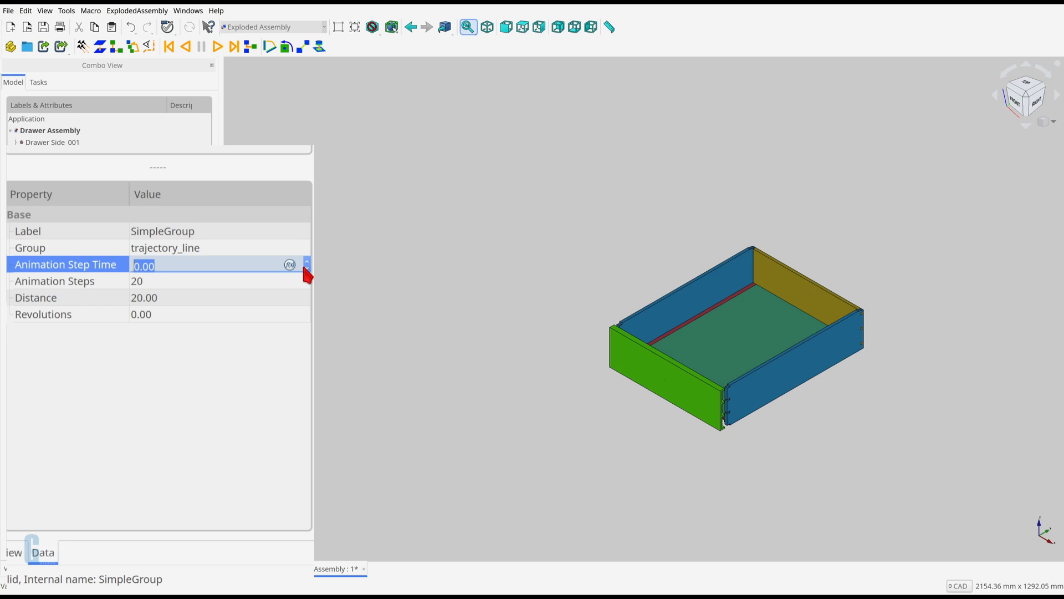
Step: Change the SimpleGroup's explode Distance from 20 to 200 so the front pulls clearly away
{"action": "left_click", "coordinate": [55, 281]}
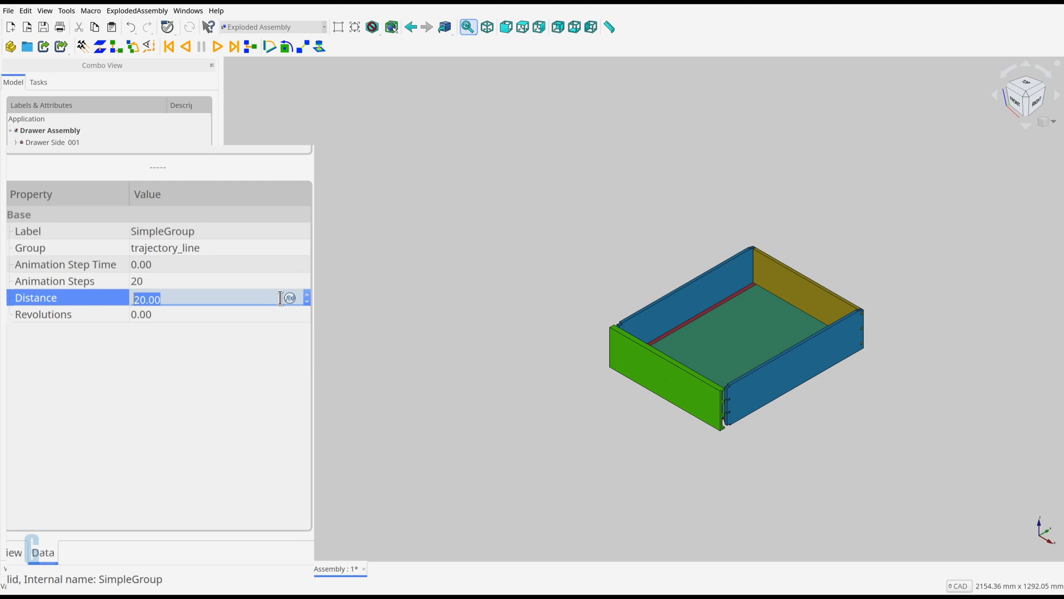
{"action": "mouse_move", "coordinate": [280, 324]}
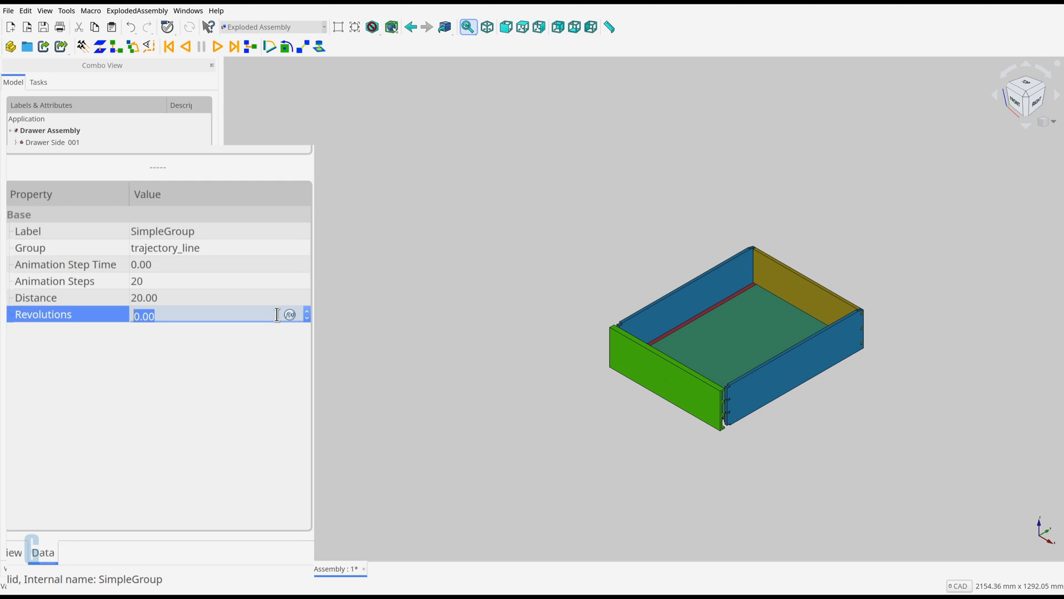
{"action": "mouse_move", "coordinate": [210, 311]}
{"action": "type", "text": "200"}
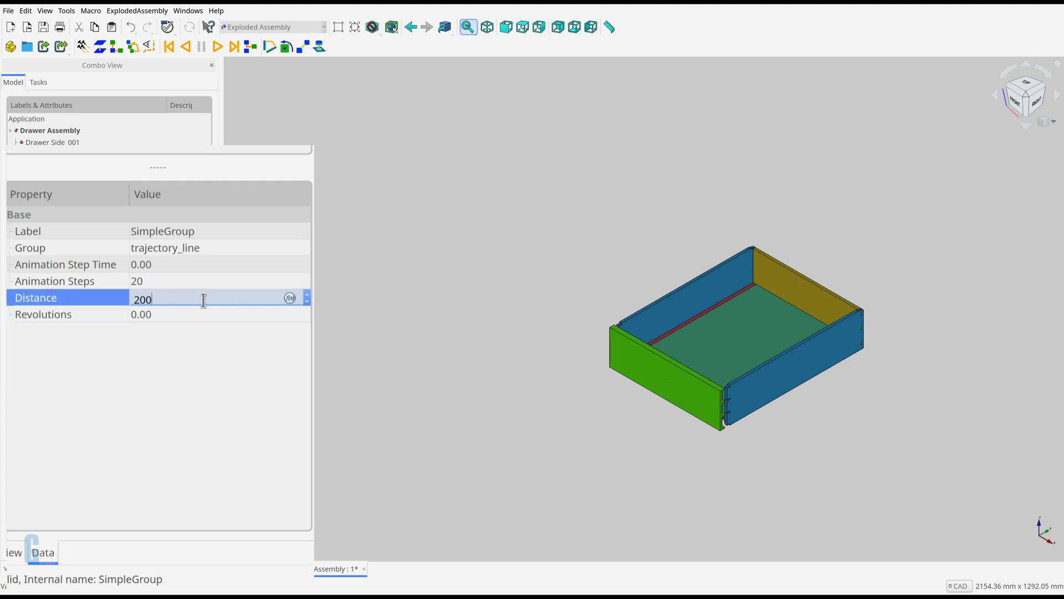
{"action": "key", "text": "Return"}
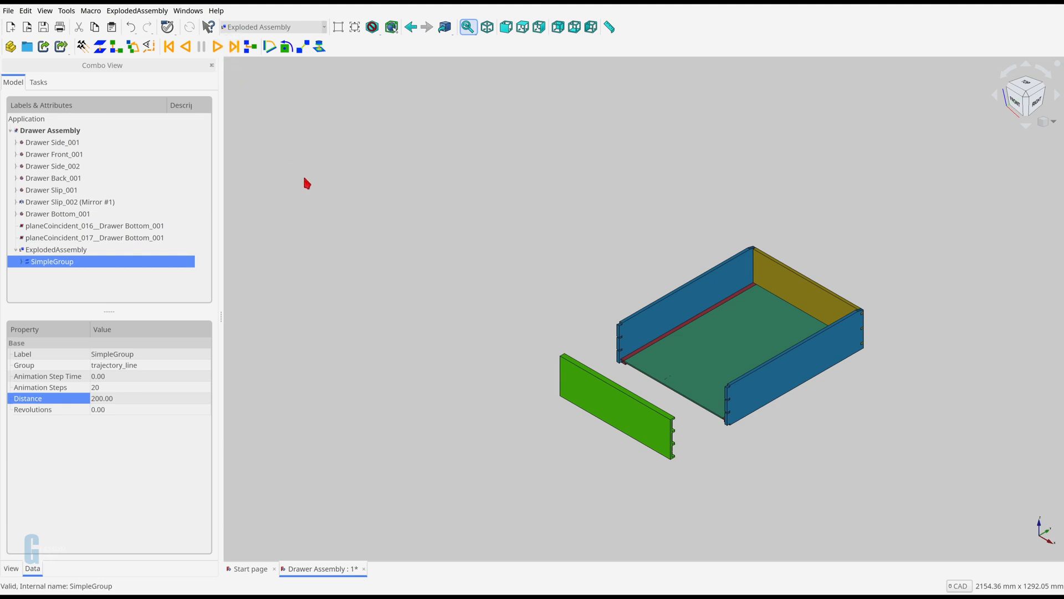
{"action": "mouse_move", "coordinate": [324, 230]}
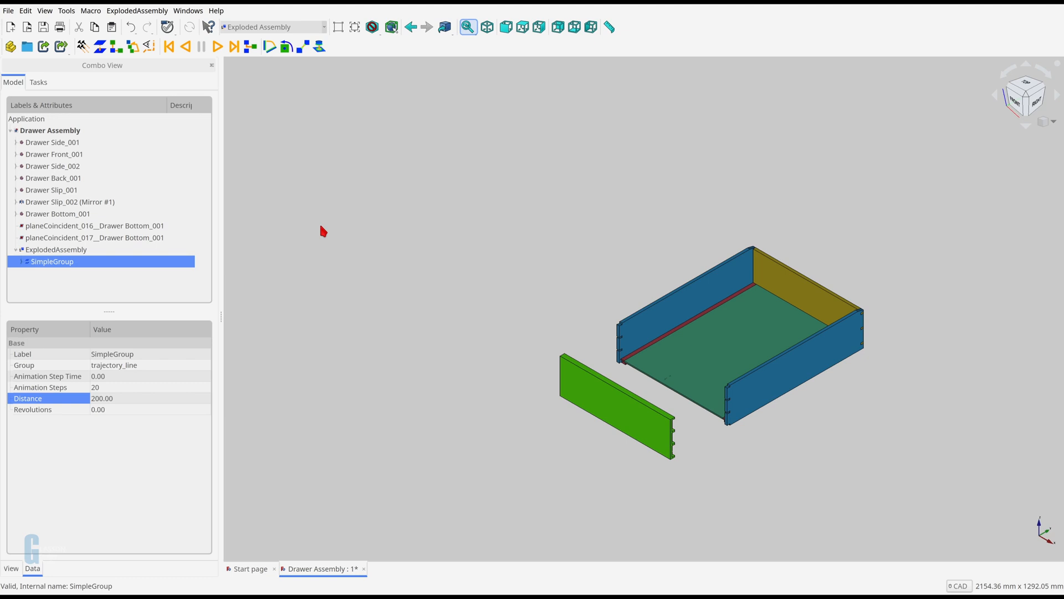
{"action": "mouse_move", "coordinate": [322, 252]}
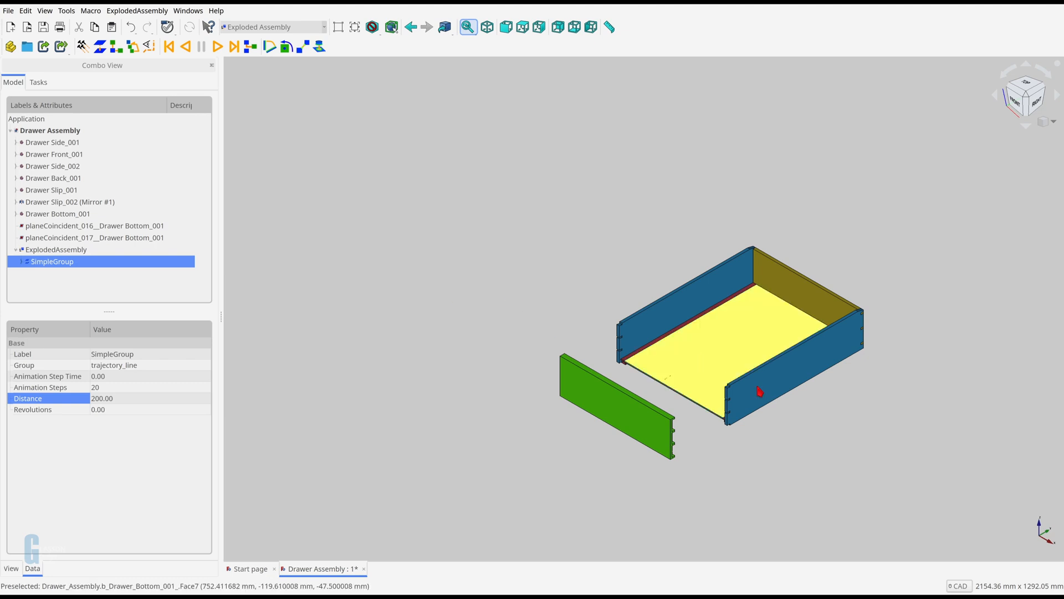
Step: Add a simple explode group for the blue side panel and return all parts to assembled position
{"action": "left_click", "coordinate": [52, 142]}
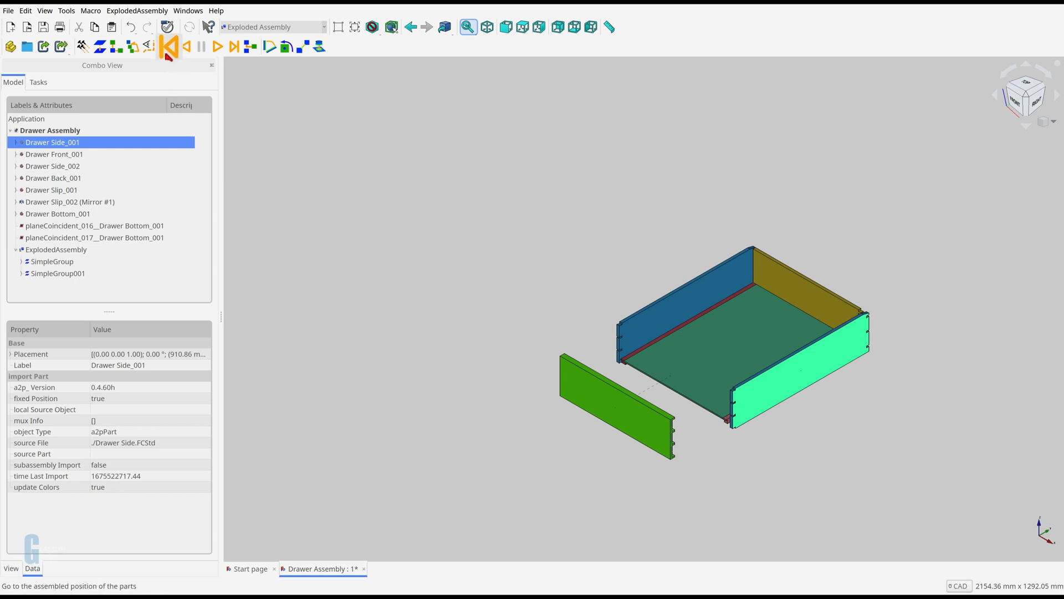
{"action": "left_click", "coordinate": [168, 47]}
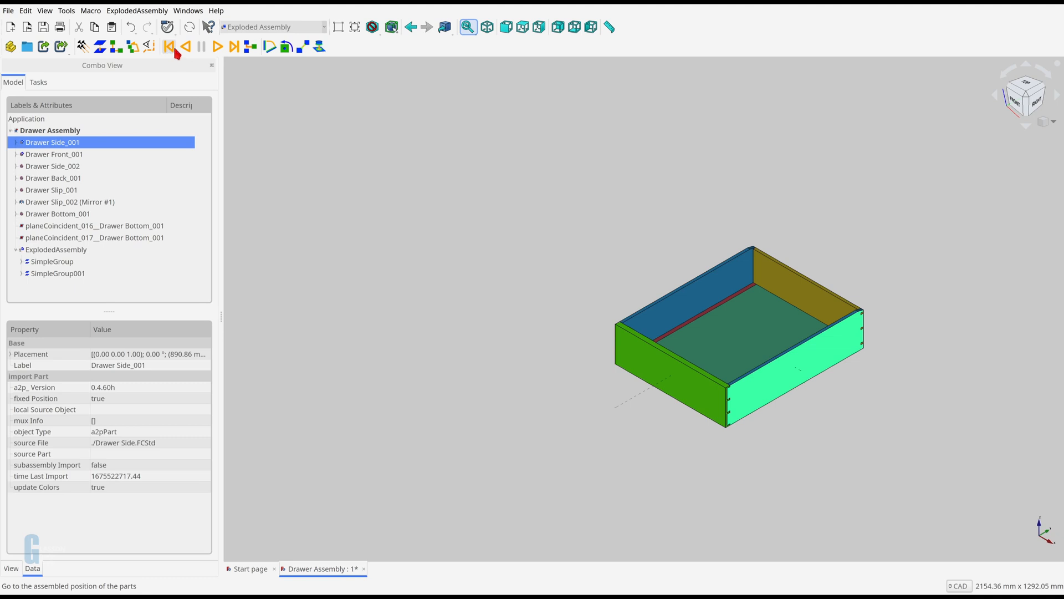
{"action": "left_click", "coordinate": [217, 47]}
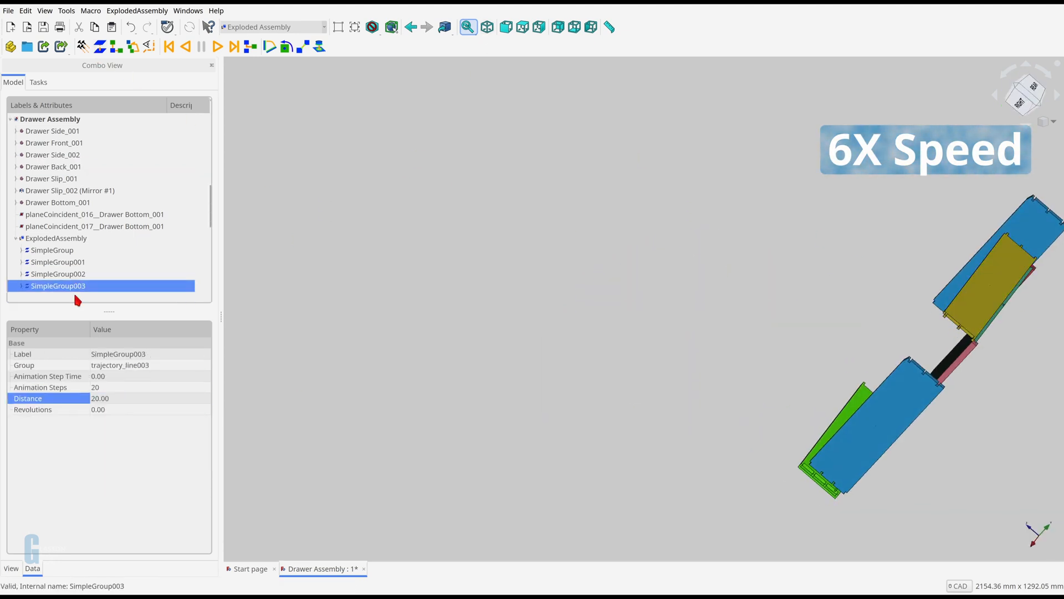
Step: Create the remaining explode groups so every drawer part stands apart along its trajectory
{"action": "left_click", "coordinate": [70, 189]}
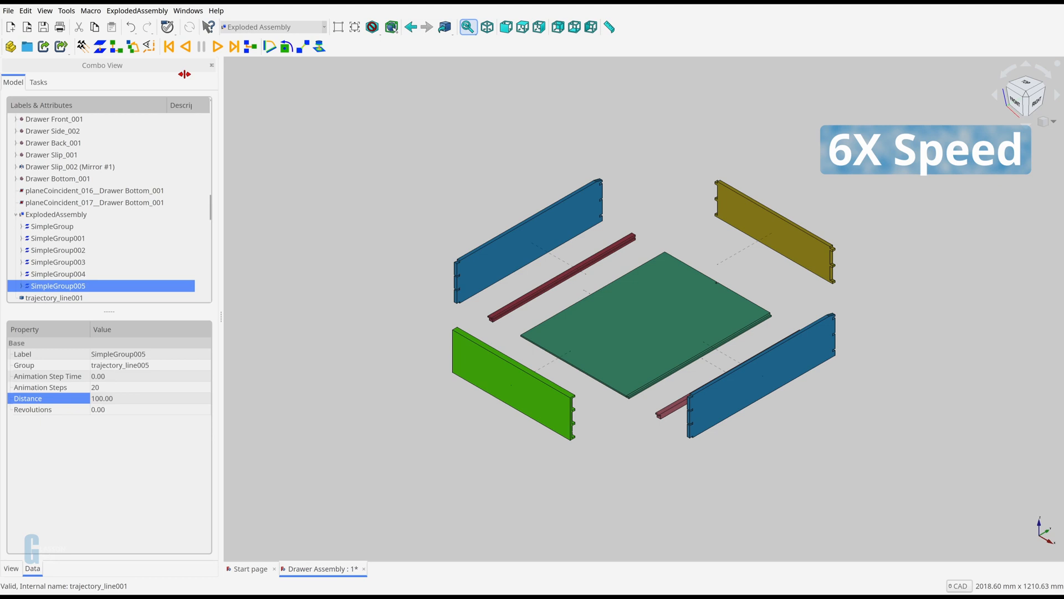
{"action": "left_click", "coordinate": [218, 47]}
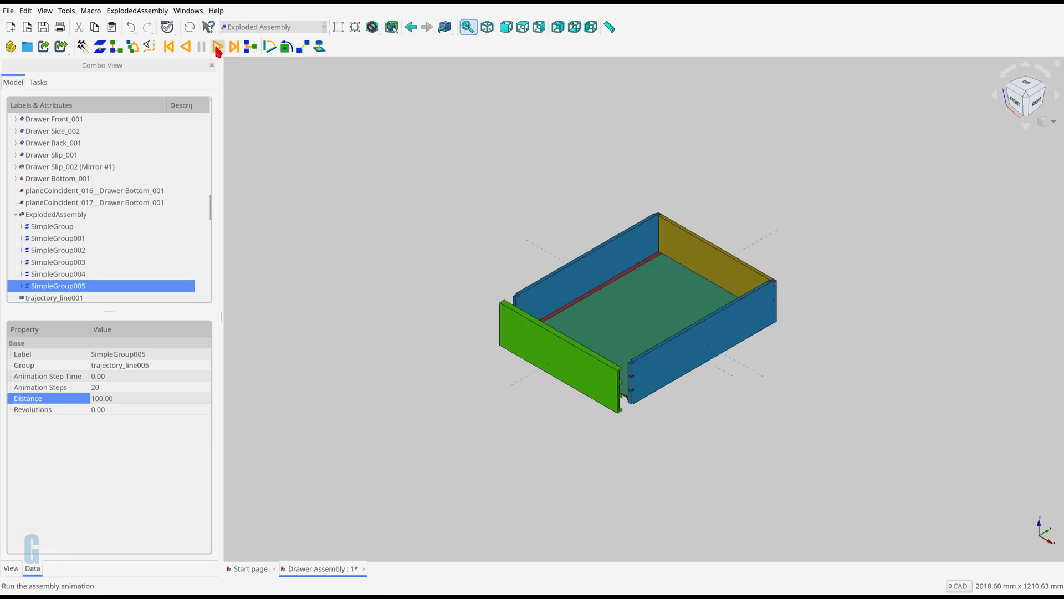
{"action": "left_click", "coordinate": [217, 46]}
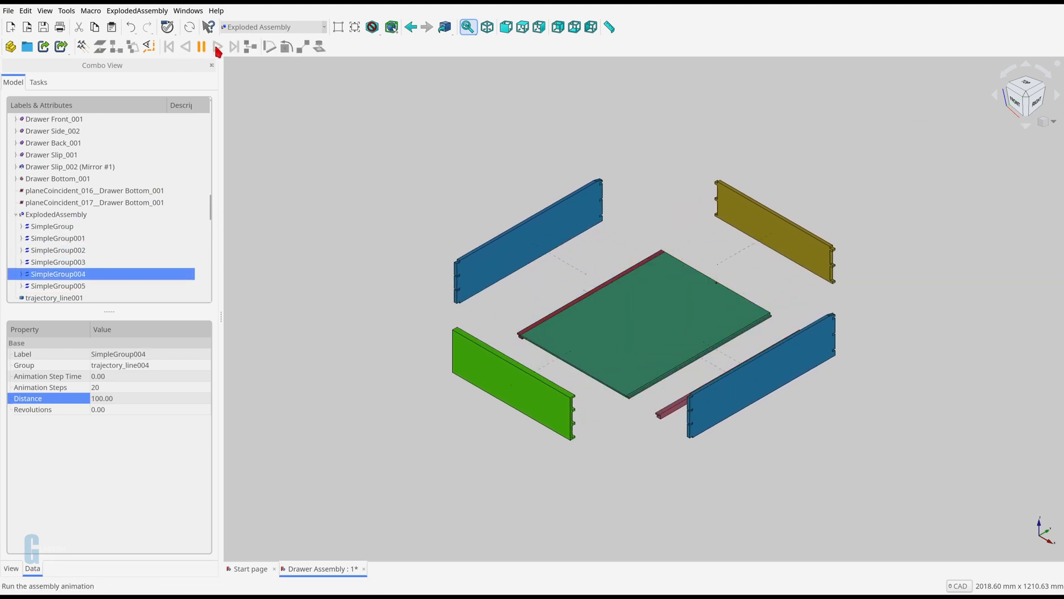
{"action": "left_click", "coordinate": [168, 47]}
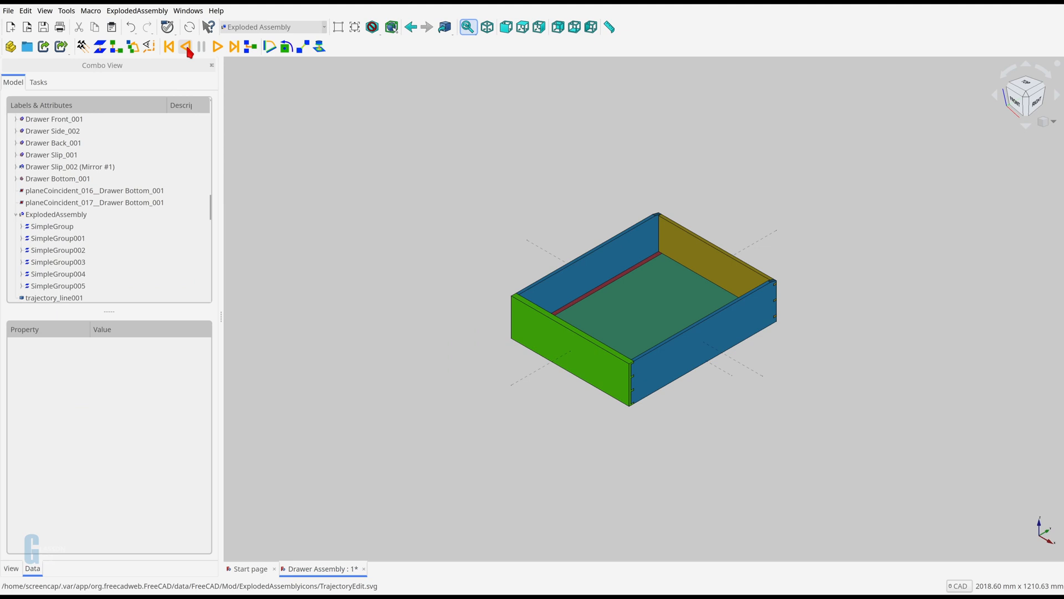
{"action": "left_click", "coordinate": [216, 46]}
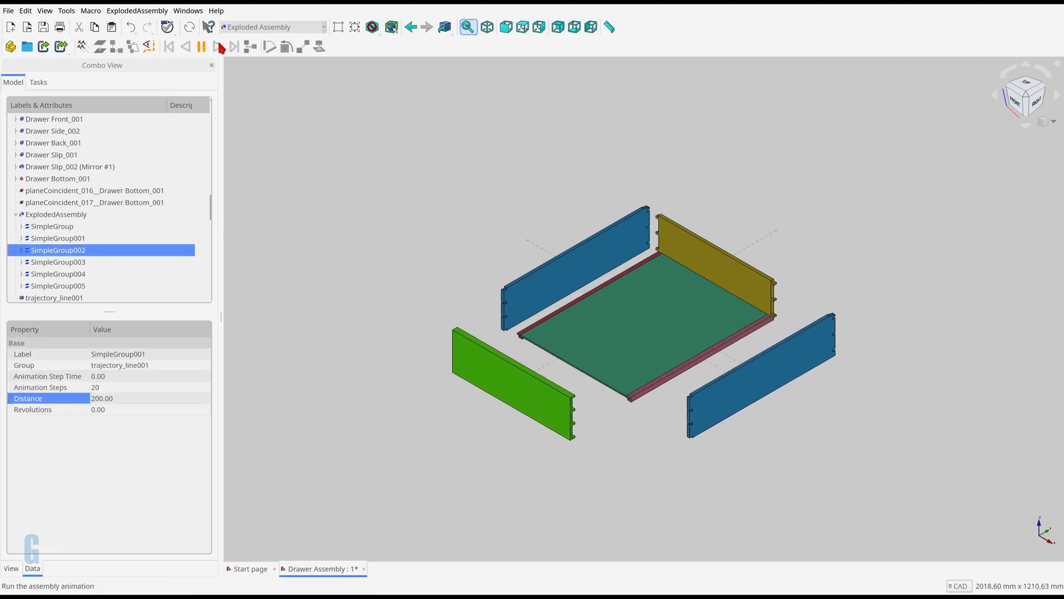
{"action": "left_click", "coordinate": [218, 47]}
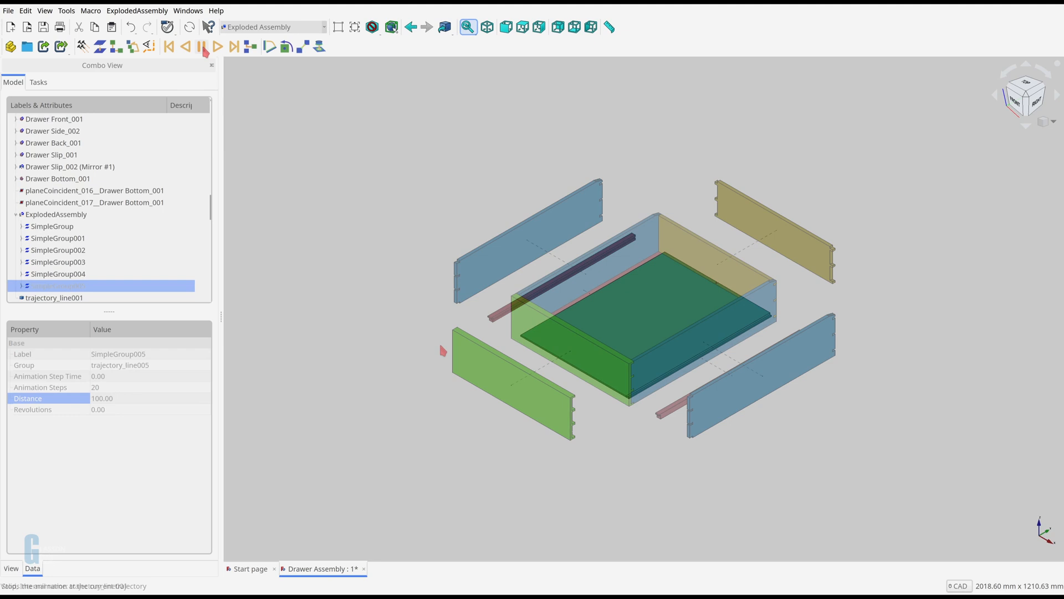
{"action": "left_click", "coordinate": [216, 47]}
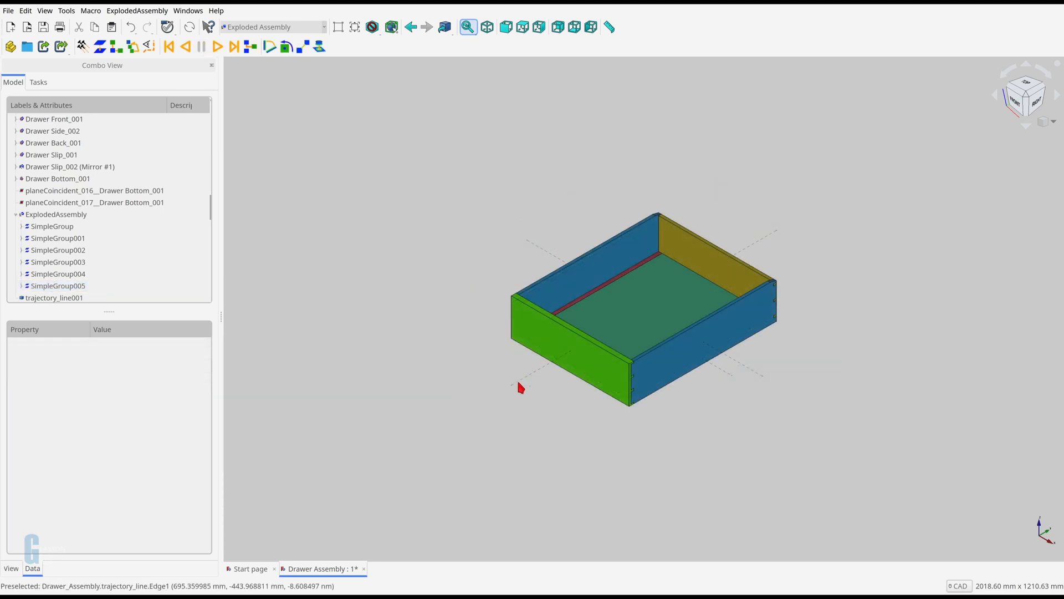
Step: Select the first part's trajectory line to reveal it in the tree, then clear the selection
{"action": "left_click", "coordinate": [59, 237]}
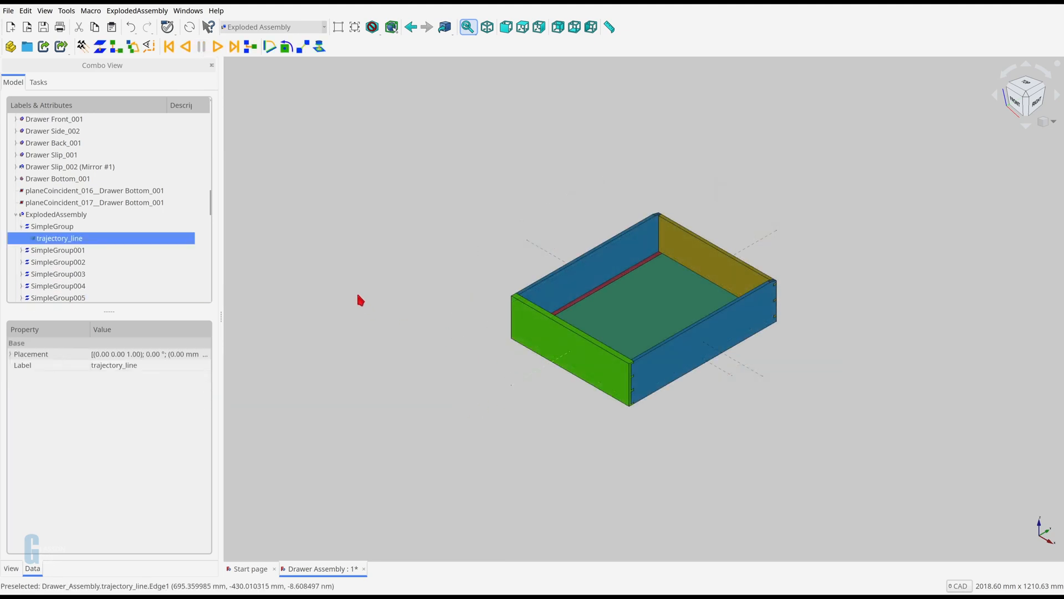
{"action": "mouse_move", "coordinate": [32, 483]}
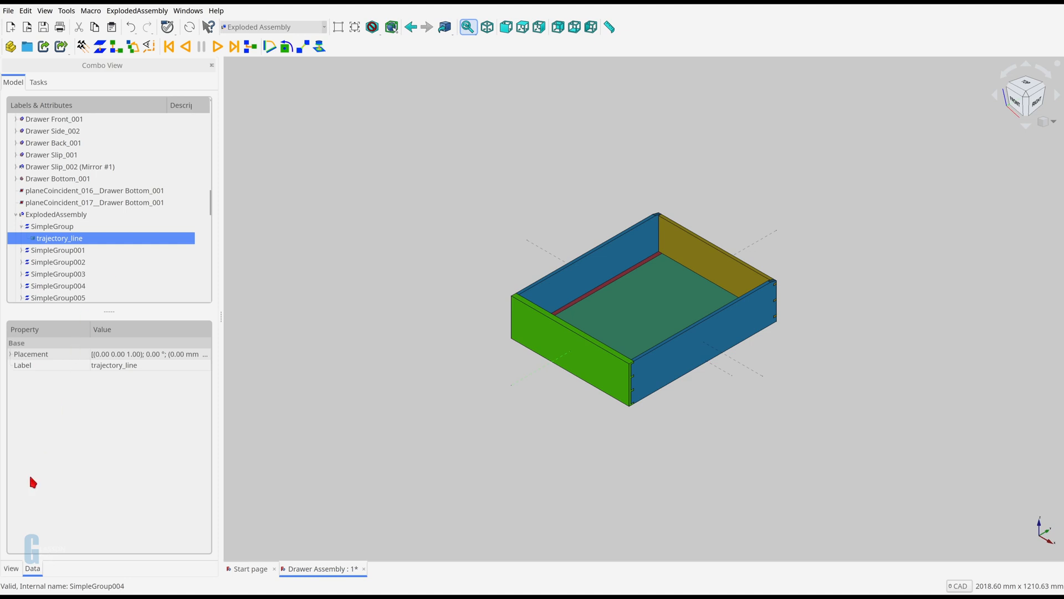
{"action": "left_click", "coordinate": [11, 568]}
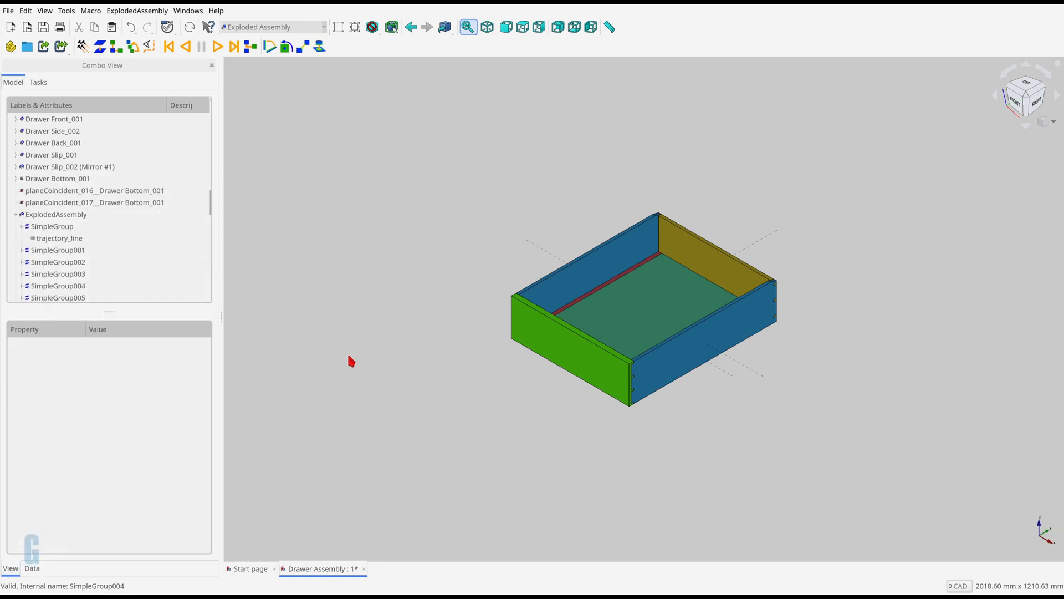
{"action": "left_click", "coordinate": [144, 47]}
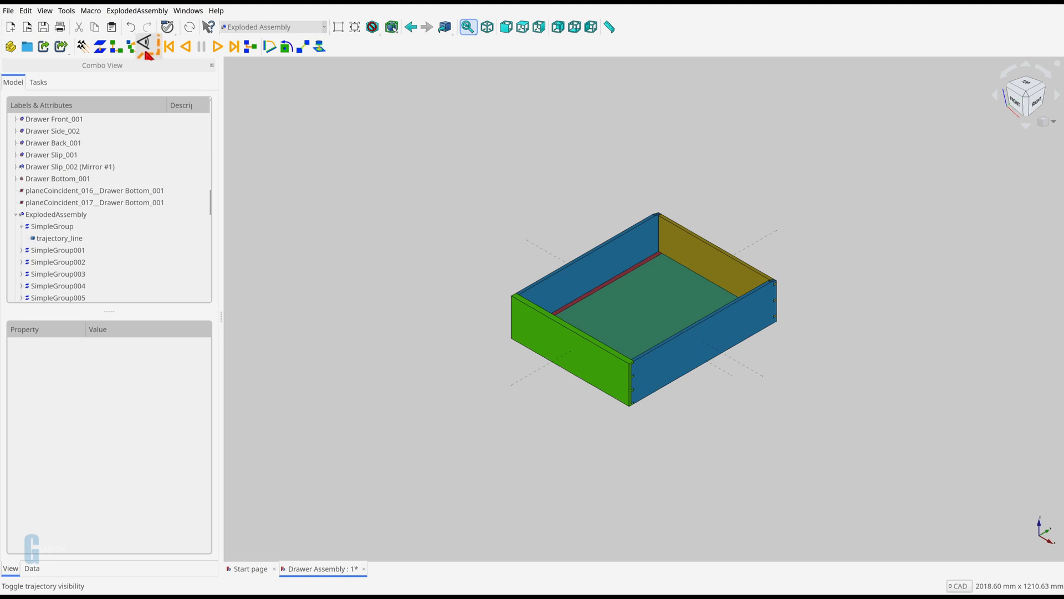
{"action": "left_click", "coordinate": [144, 45]}
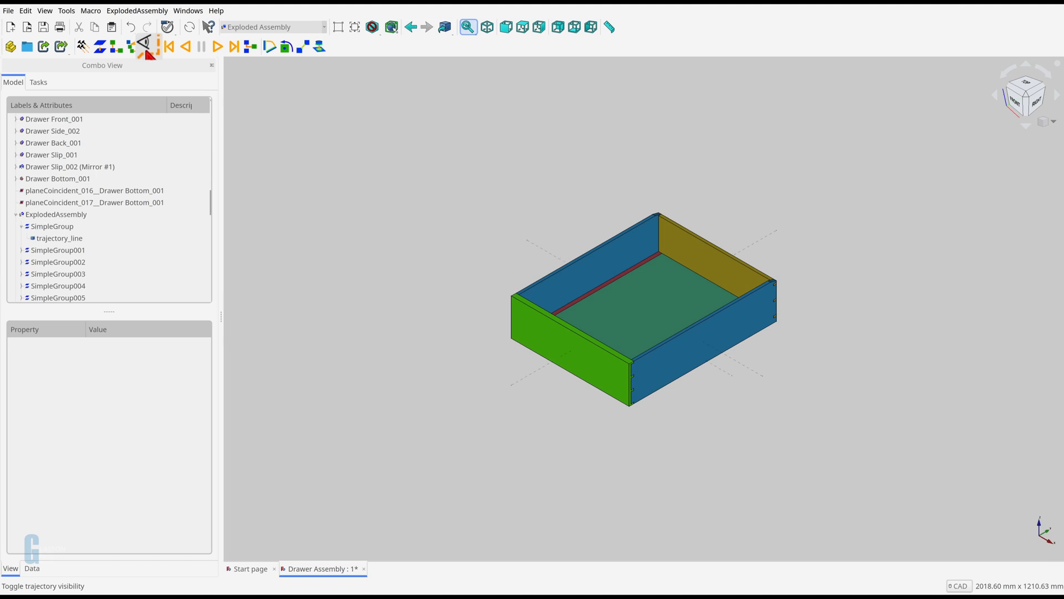
{"action": "left_click", "coordinate": [145, 47]}
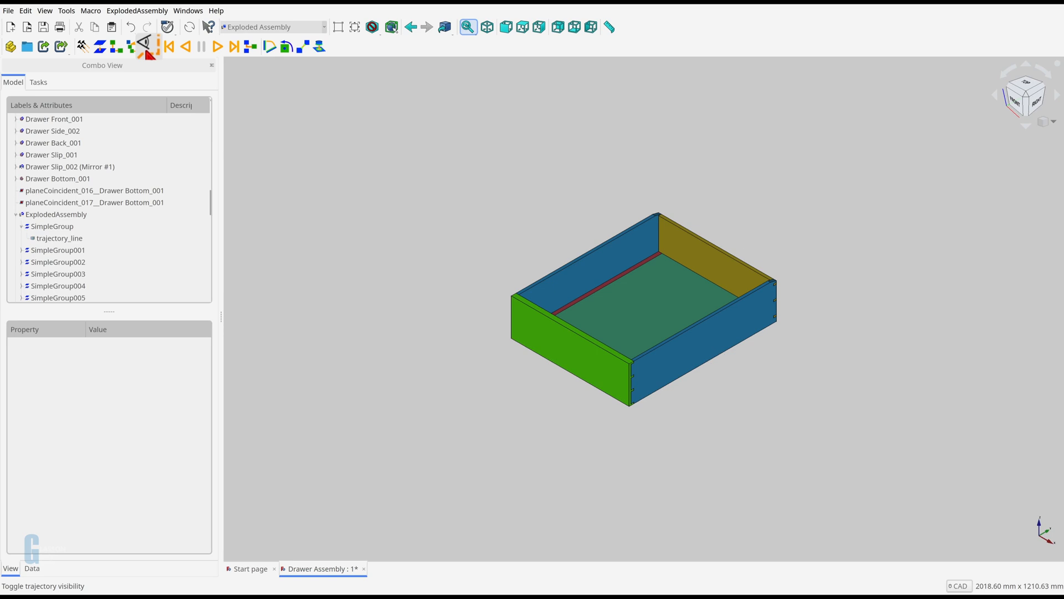
{"action": "left_click", "coordinate": [145, 46]}
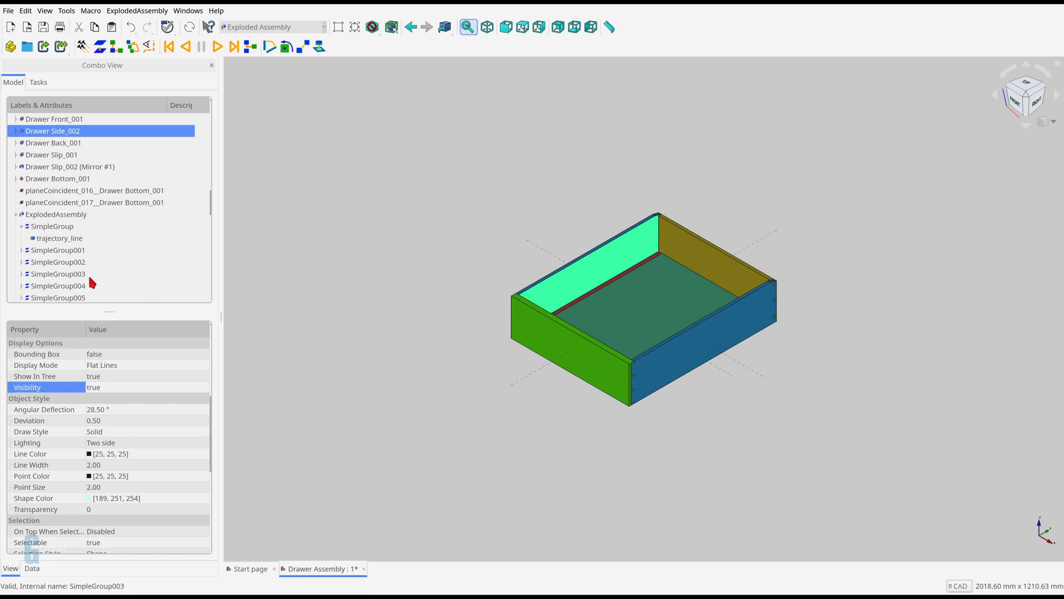
Step: Explode the drawer up to SimpleGroup003, then only up to SimpleGroup002
{"action": "left_click", "coordinate": [58, 274]}
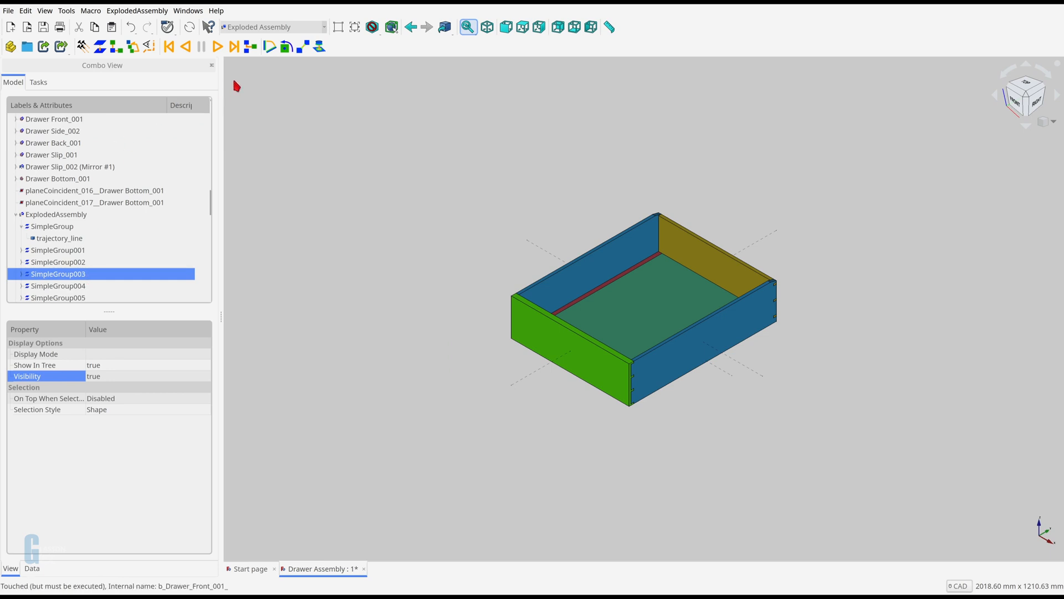
{"action": "left_click", "coordinate": [233, 47]}
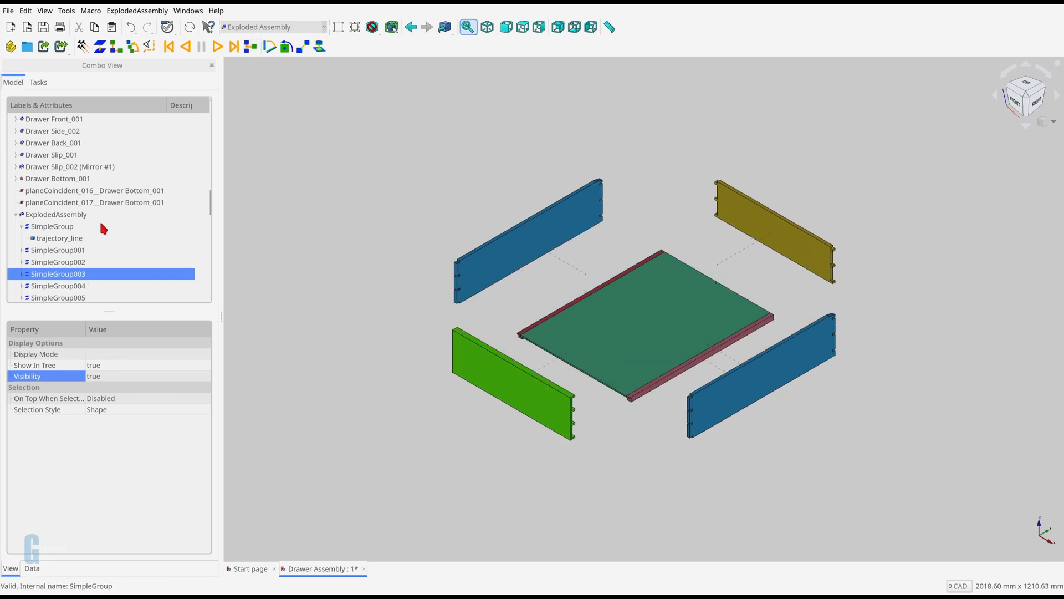
{"action": "left_click", "coordinate": [234, 47]}
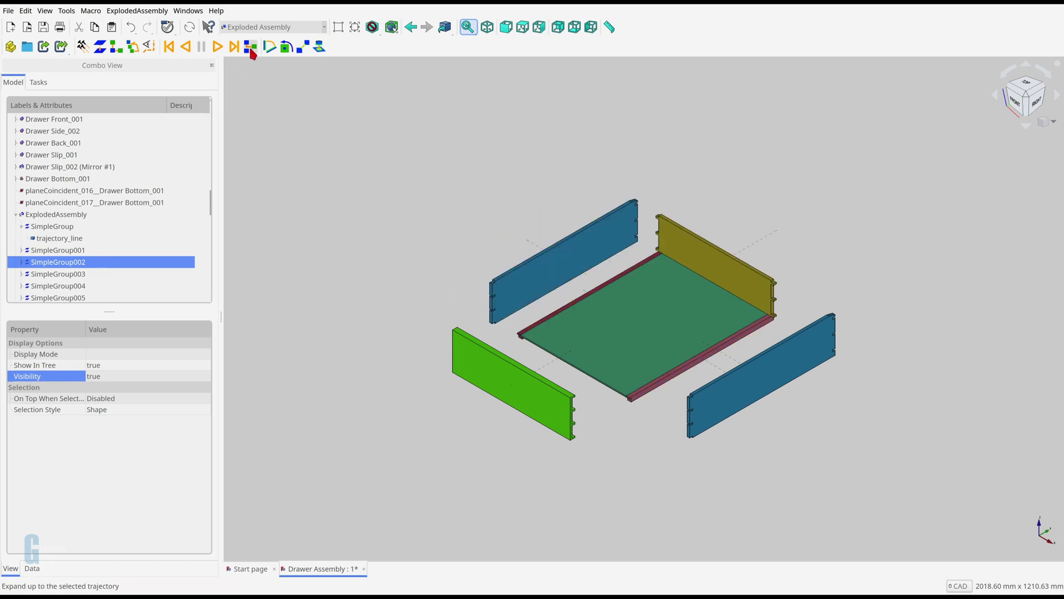
{"action": "left_click", "coordinate": [251, 47]}
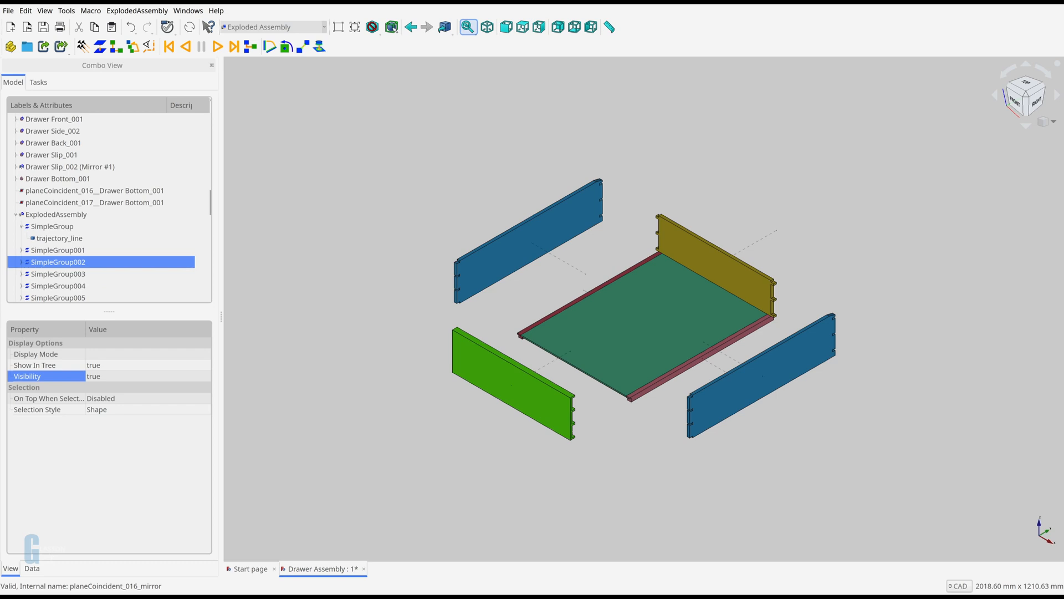
Step: Reassemble the drawer and explode it again up to SimpleGroup003
{"action": "left_click", "coordinate": [53, 131]}
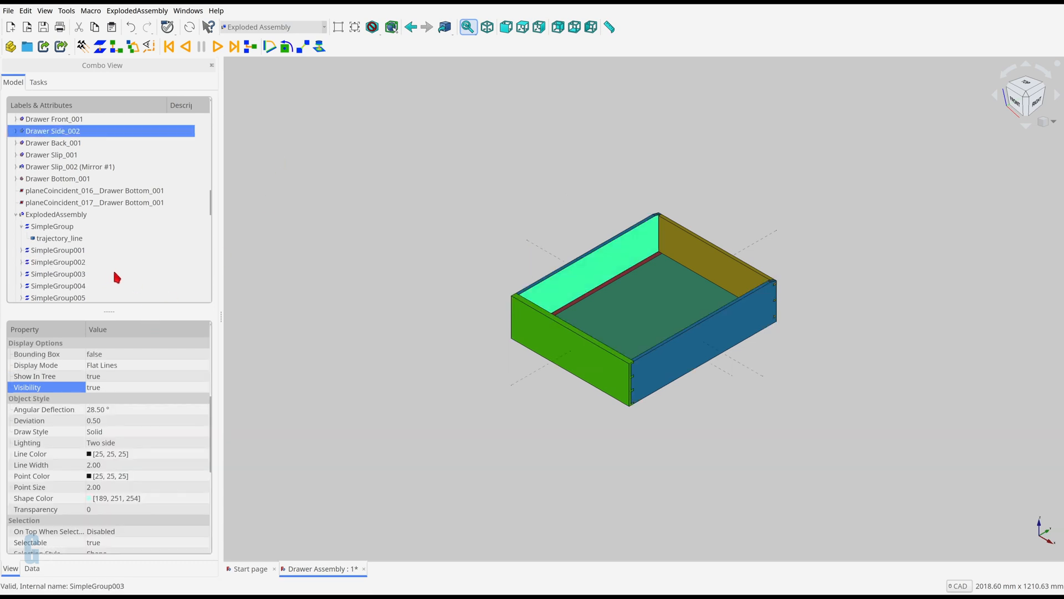
{"action": "left_click", "coordinate": [58, 274]}
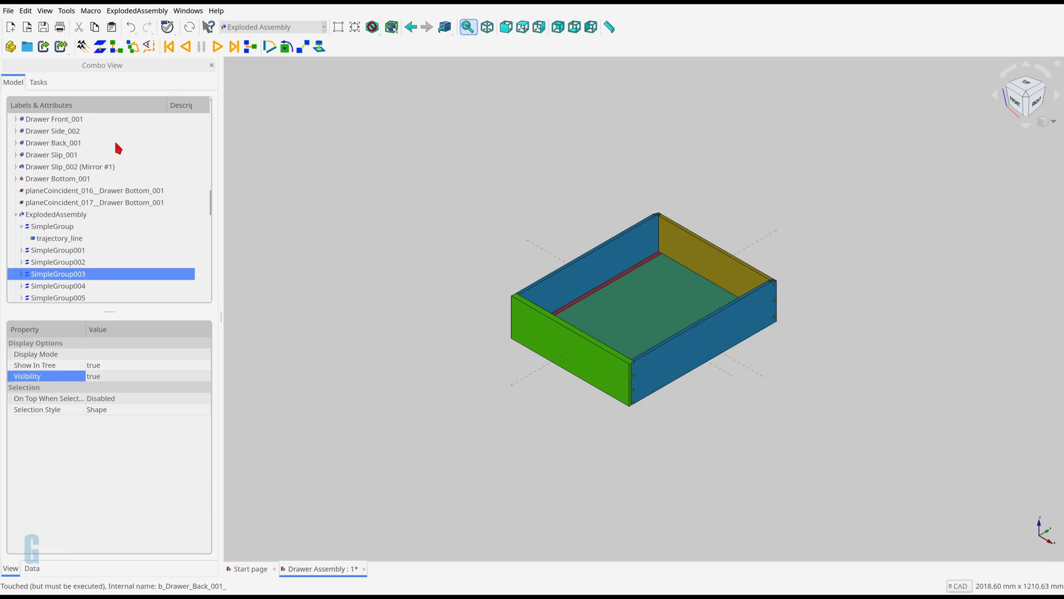
{"action": "left_click", "coordinate": [249, 47]}
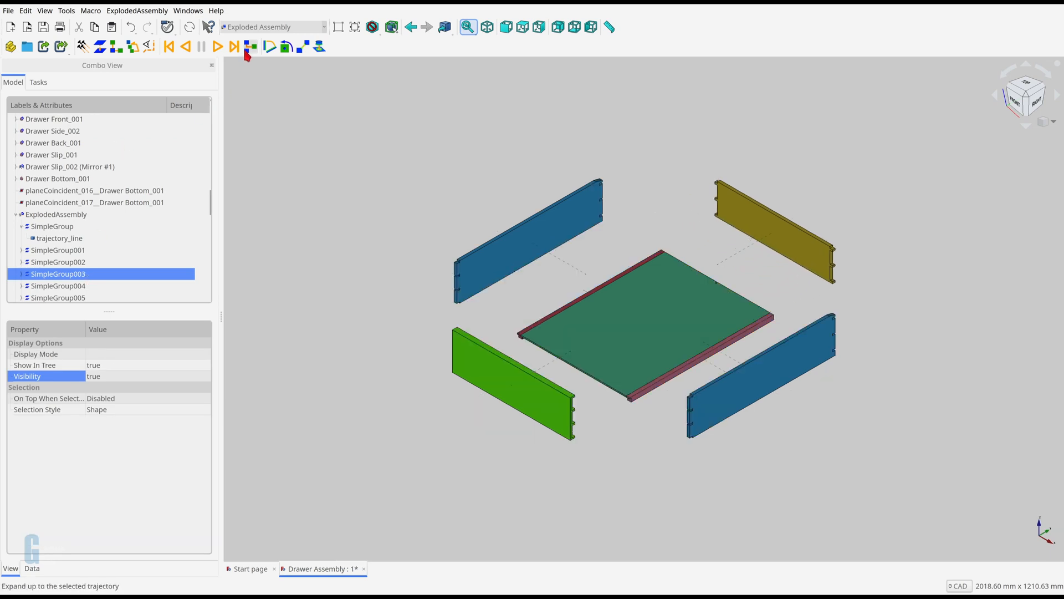